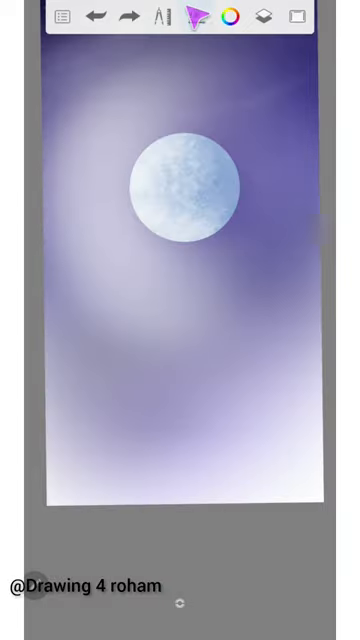
# Paint dark purple striped waves with a pale moon reflection, then pick lavender in the Color Wheel.
pyautogui.click(198, 16)
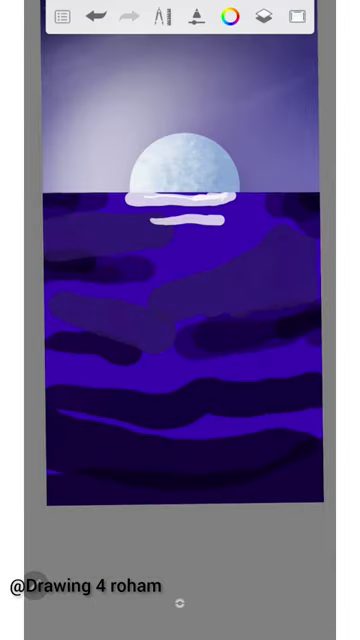
pyautogui.click(228, 18)
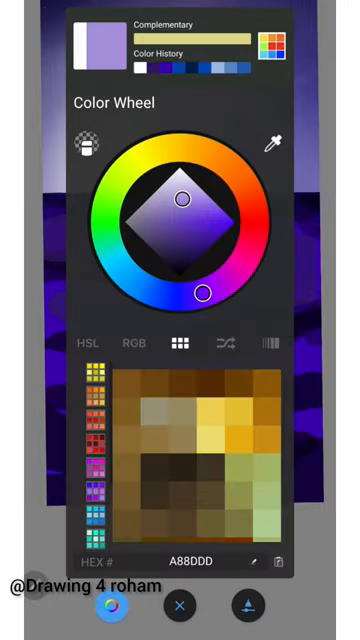